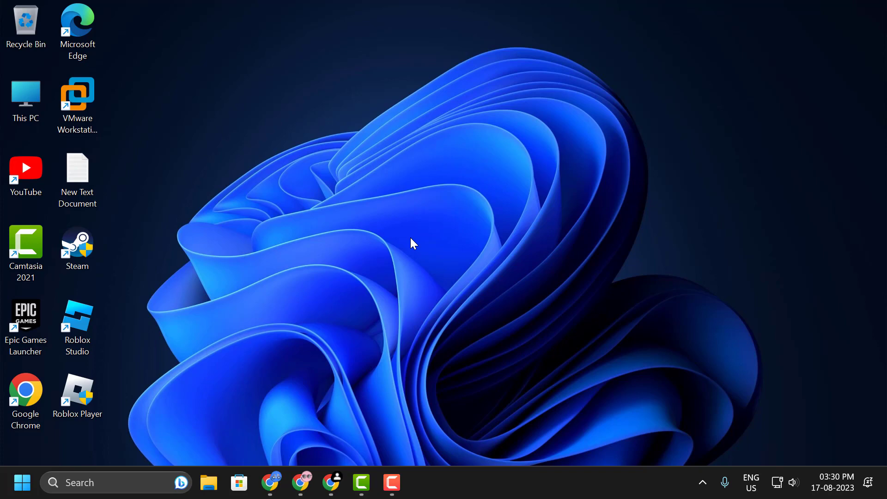
Open the Start button's system shortcut menu to reach the Run box
right_click(22, 482)
type("%localappdata%")
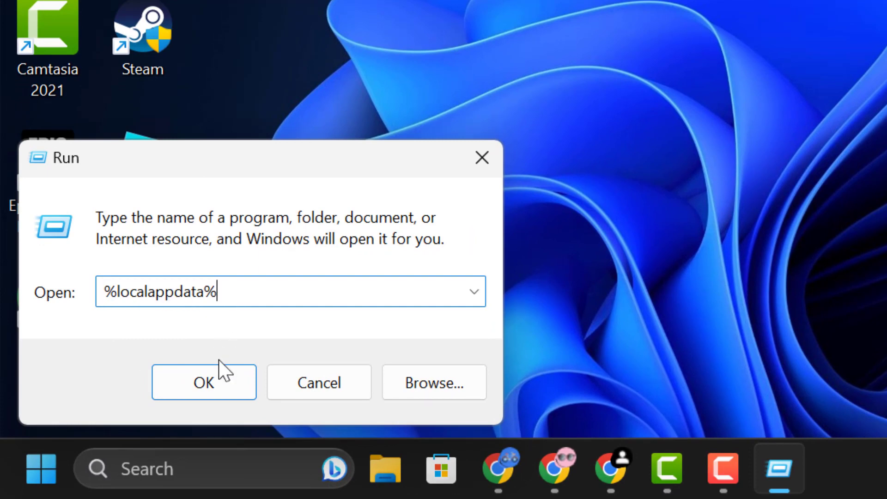
Delete the Roblox folder from %localappdata%\Temp and close File Explorer
left_click(204, 382)
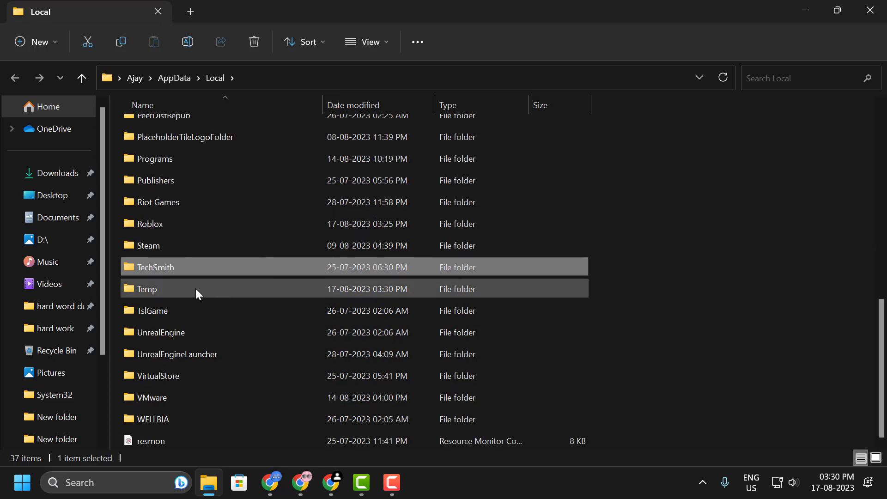
double_click(147, 288)
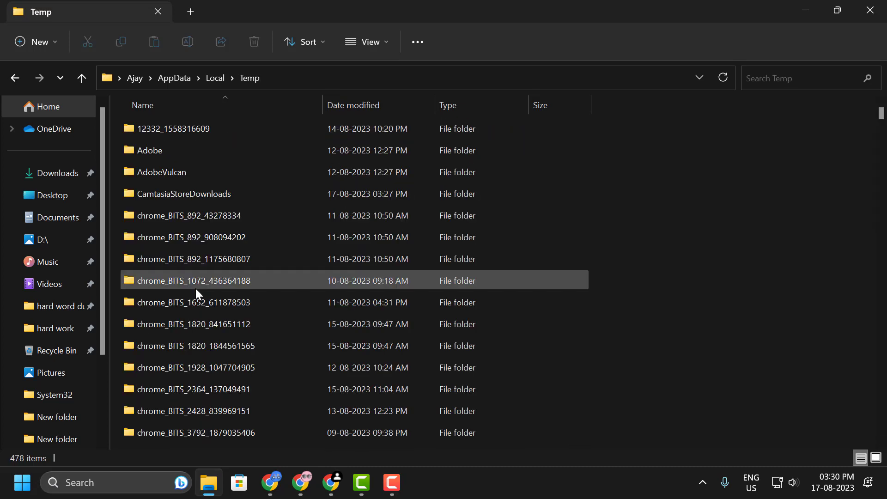
left_click(192, 259)
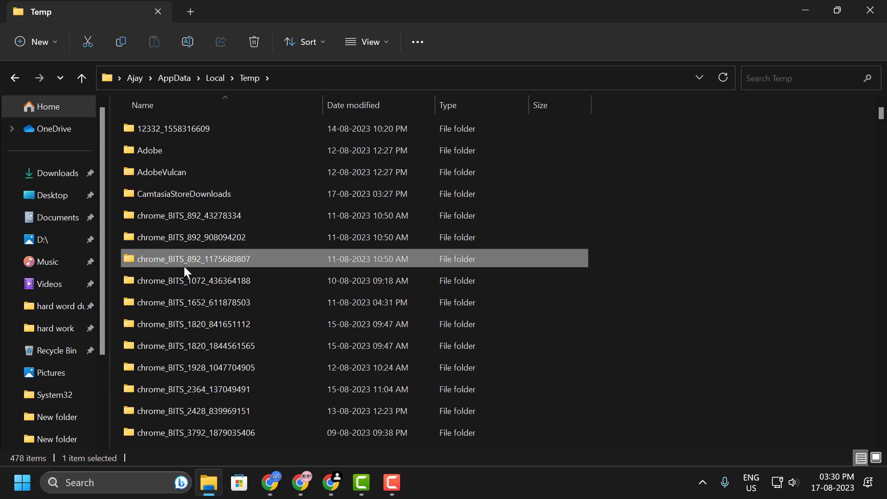
right_click(150, 126)
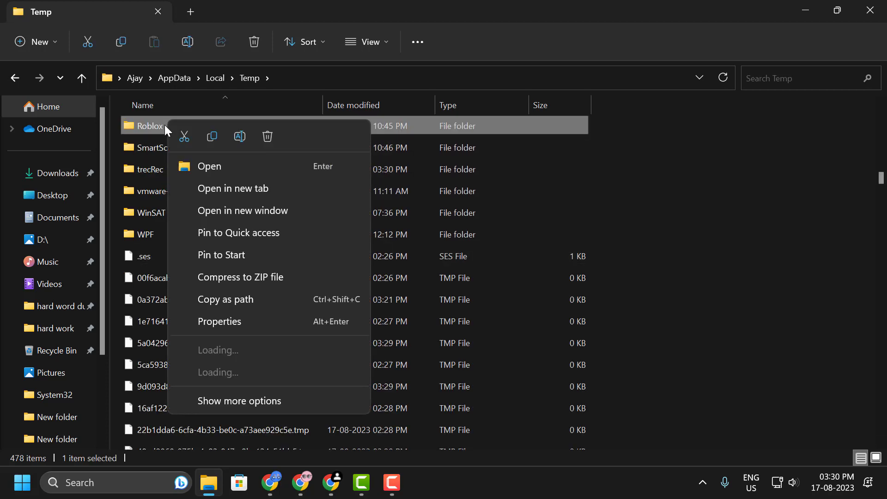
left_click(272, 143)
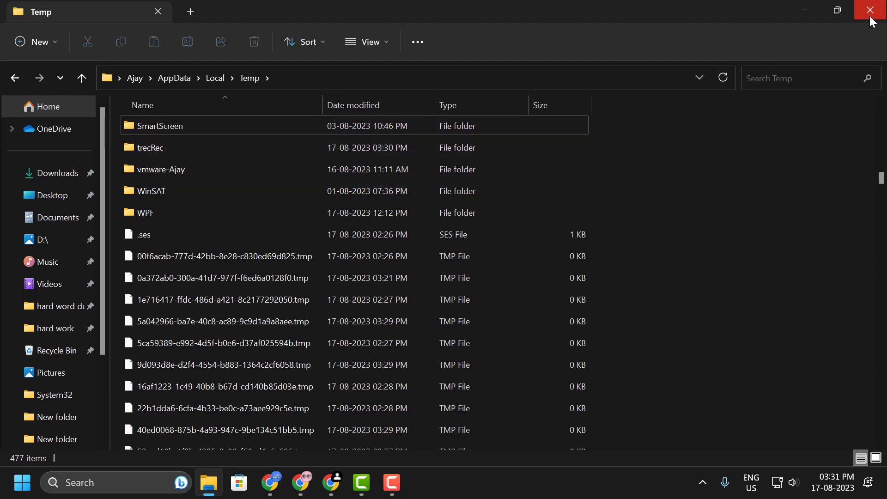
left_click(870, 10)
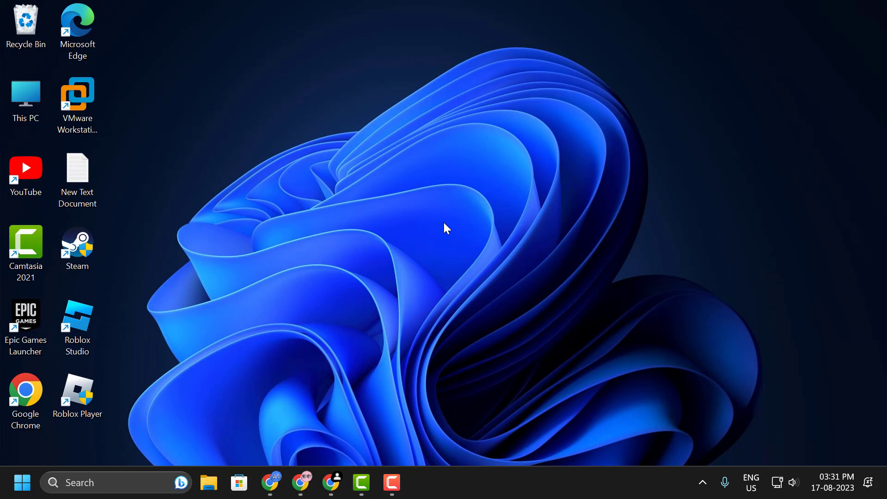
mouse_move(350, 321)
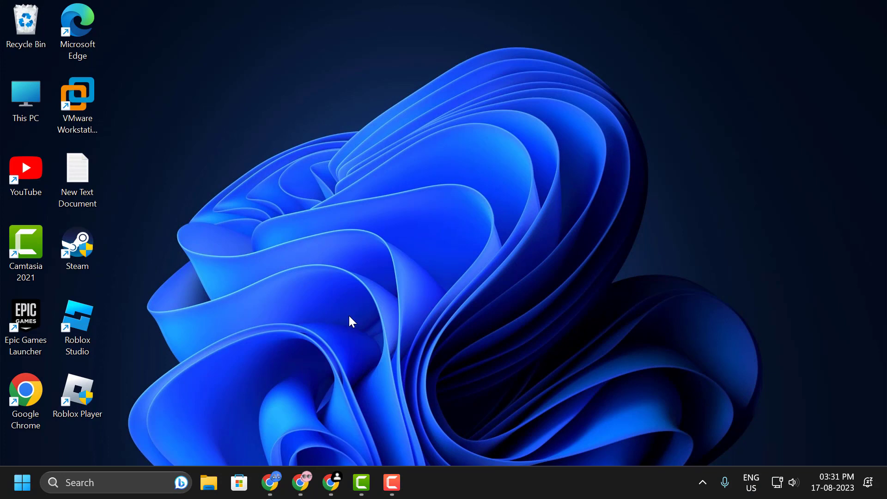
mouse_move(343, 402)
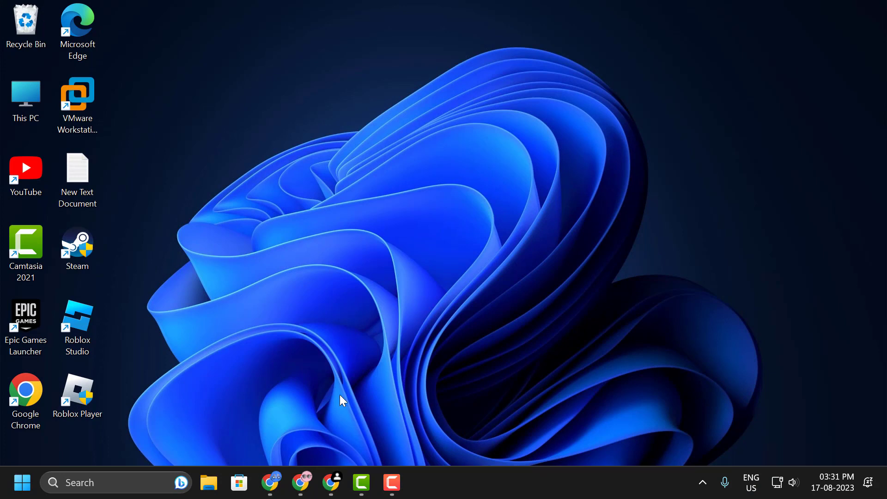
Open Chrome Settings at Privacy and security > Third-party cookies
left_click(331, 482)
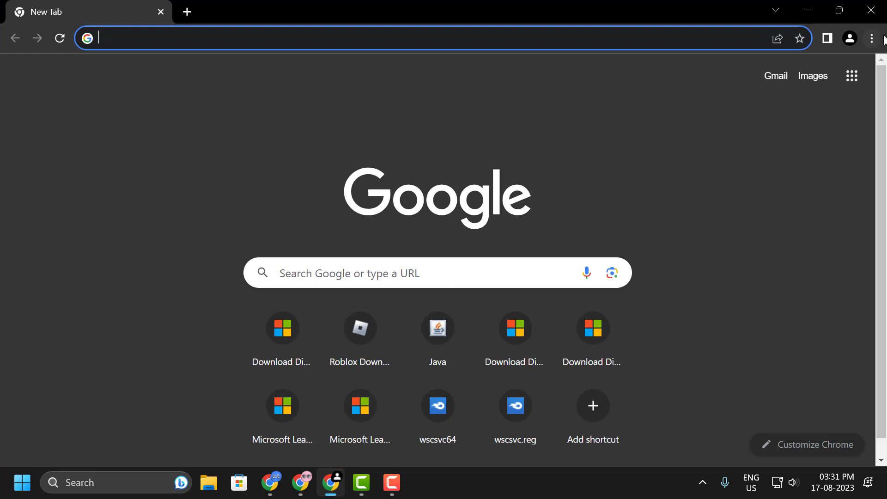
left_click(871, 38)
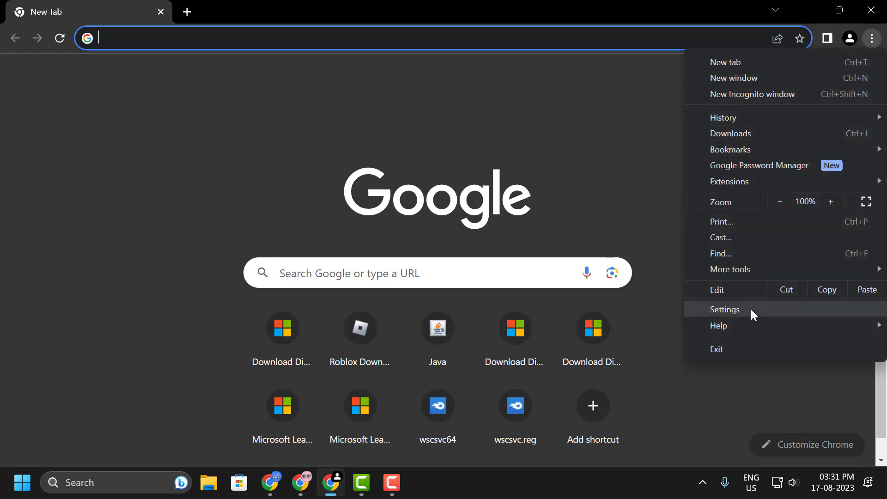
left_click(725, 310)
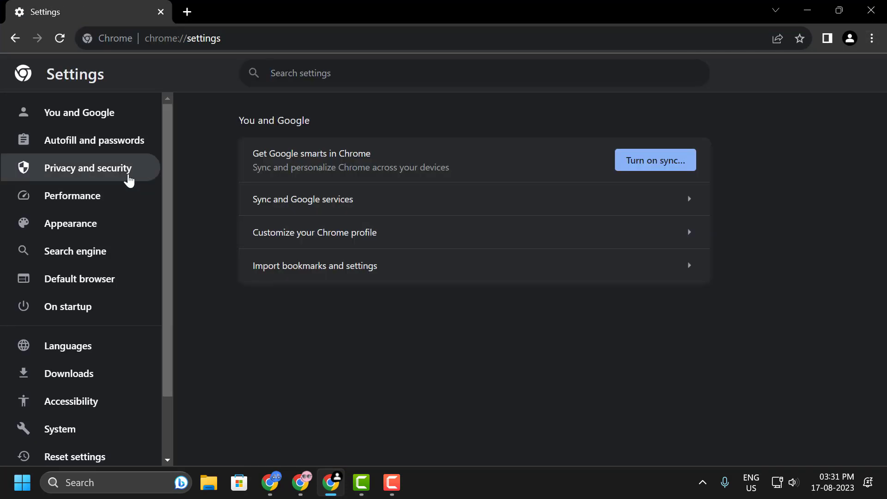
left_click(86, 167)
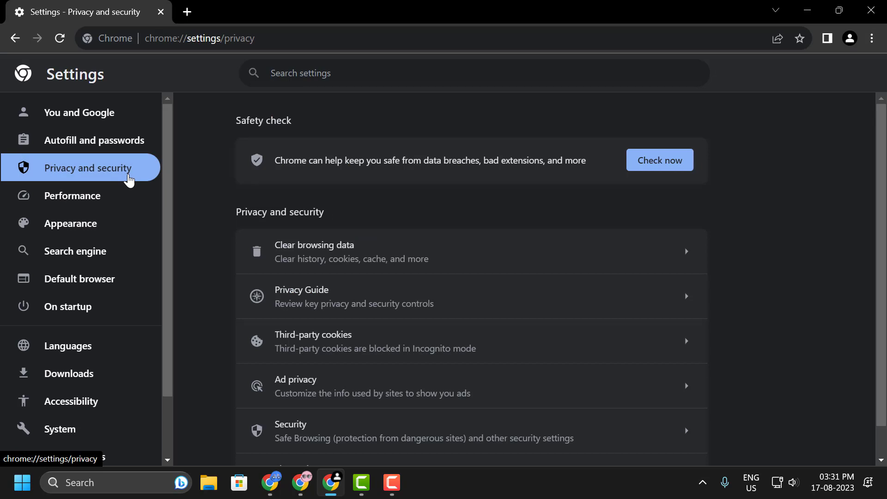
mouse_move(312, 347)
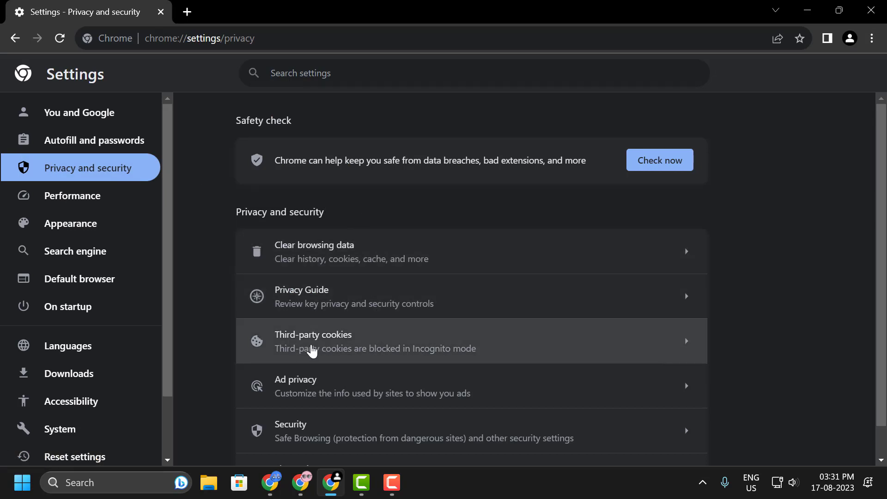
left_click(312, 341)
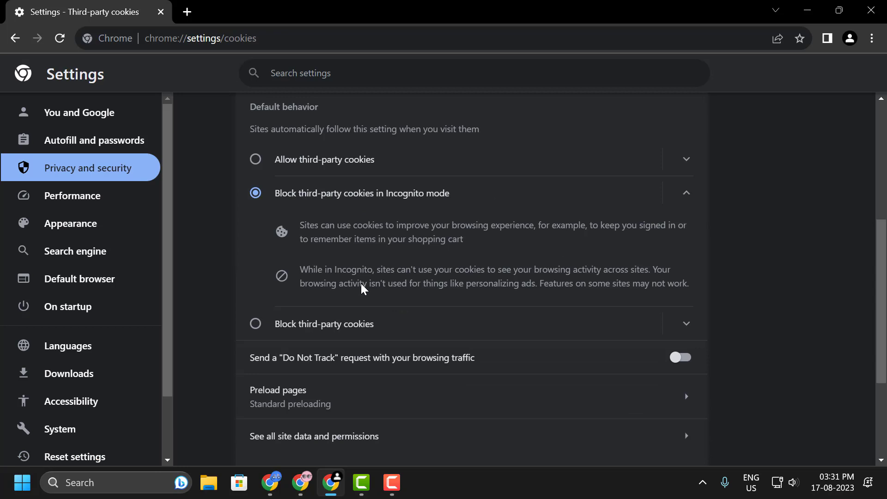
scroll("down", 3)
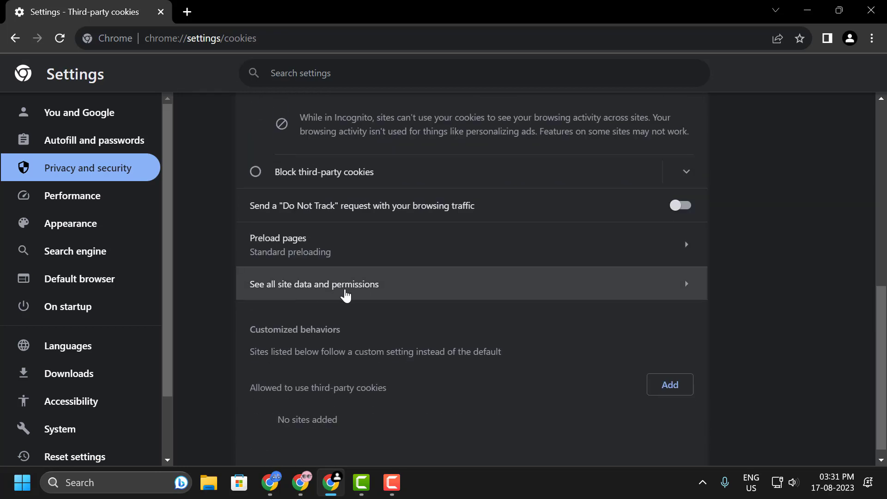
Filter All sites for 'roblox' and clear roblox.com's stored data
left_click(330, 284)
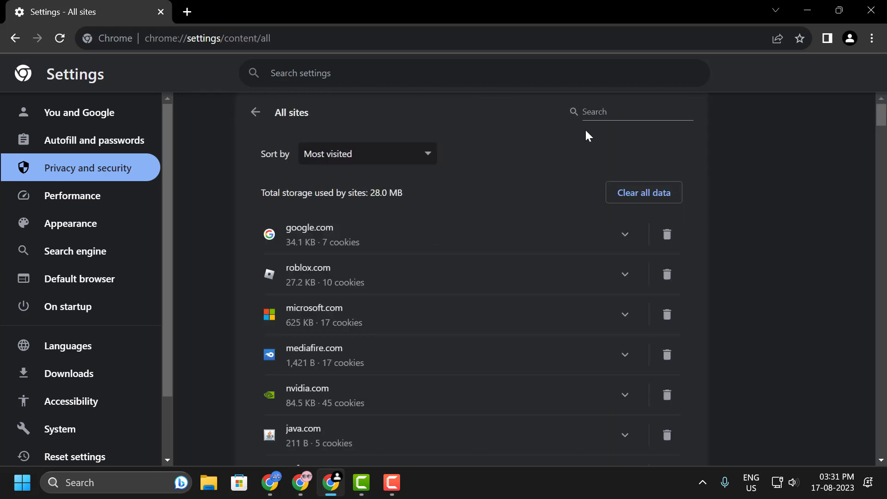
type("r")
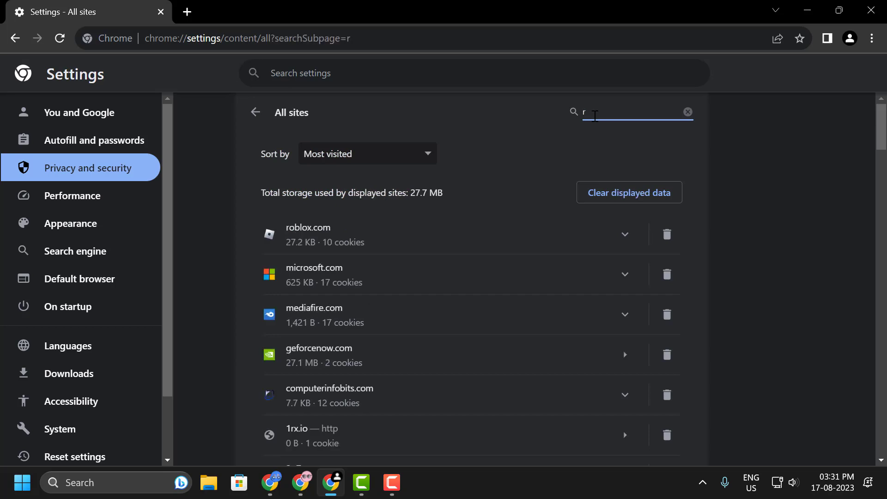
left_click(666, 234)
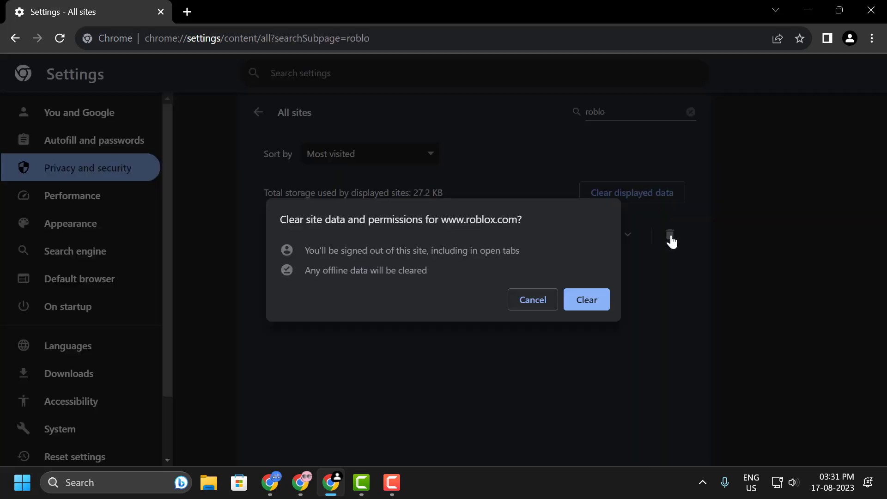
left_click(586, 300)
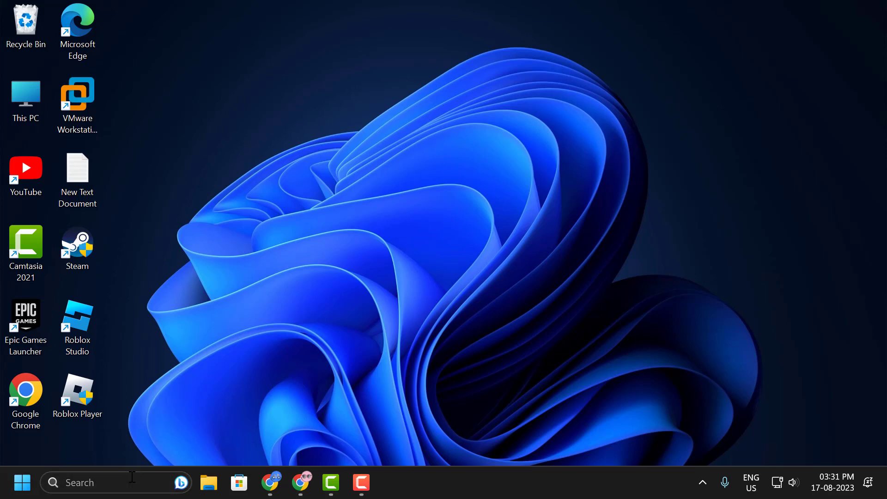
Uninstall Roblox Player through Control Panel's Programs and Features, then close it
type("control Panel")
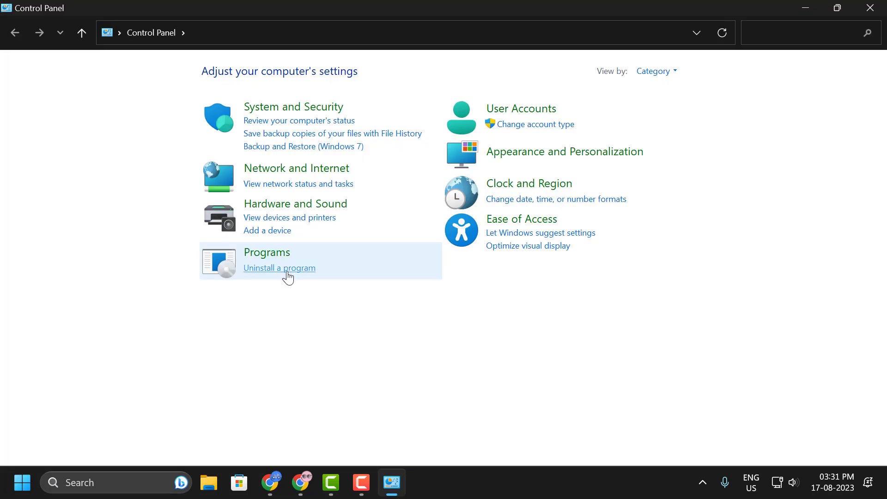
left_click(279, 268)
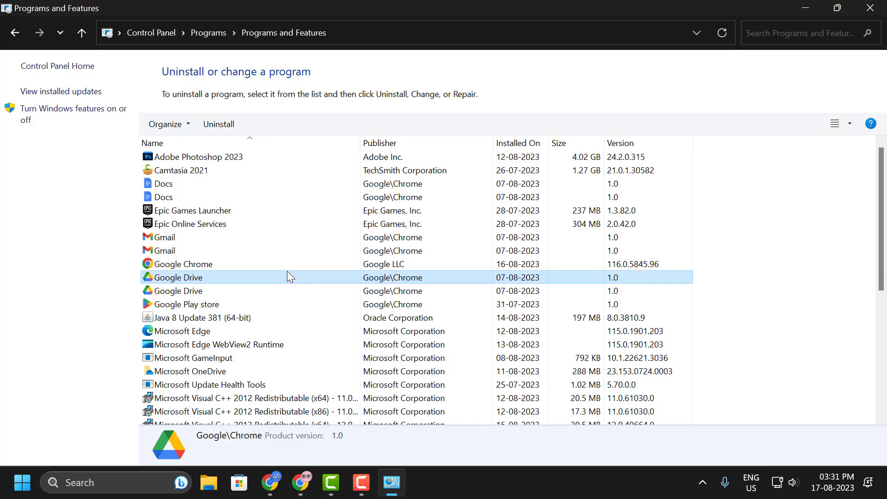
scroll("down", 3)
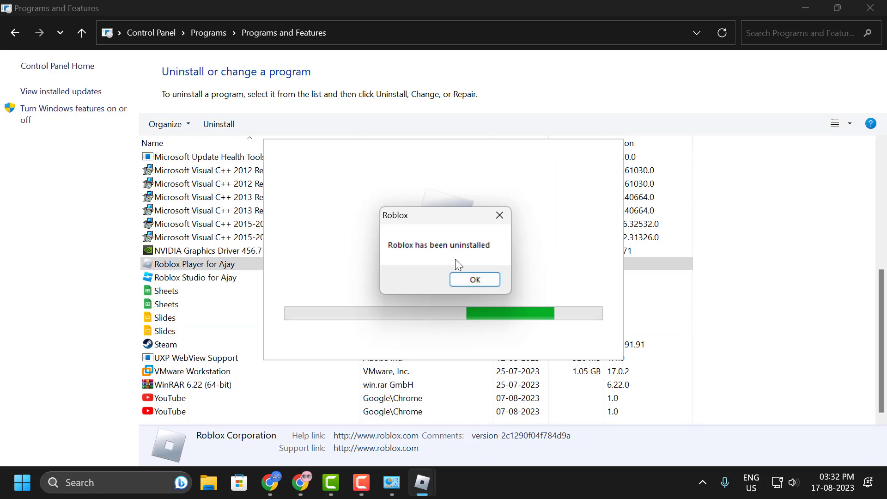
left_click(474, 280)
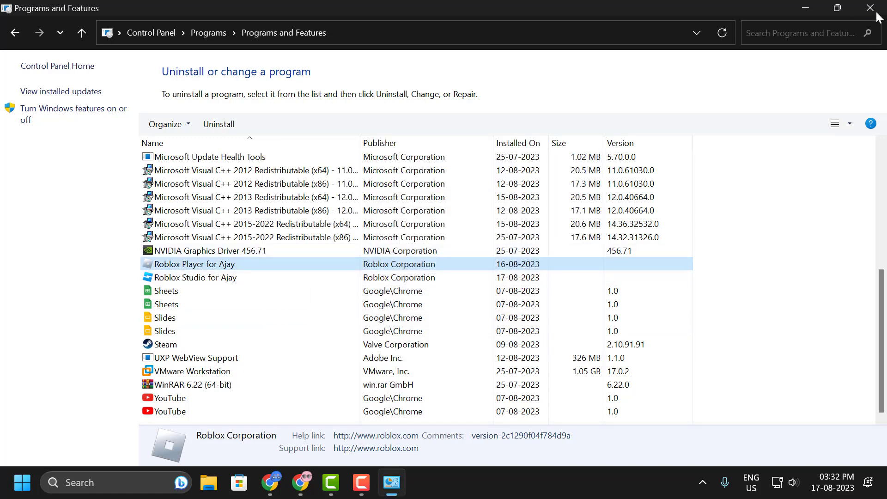
left_click(870, 8)
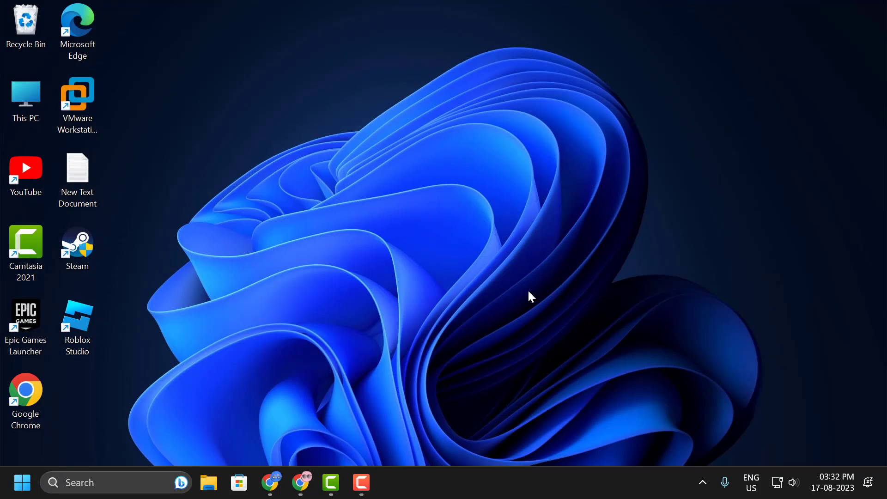
mouse_move(433, 312)
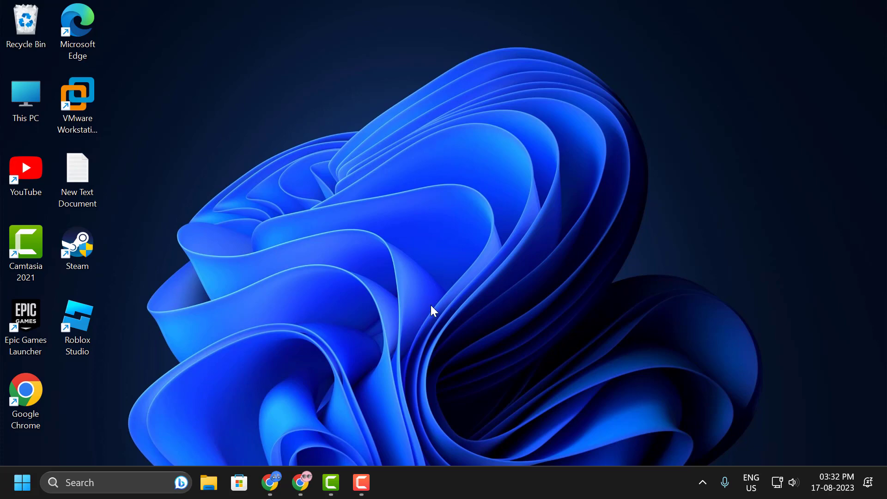
Download and install Roblox from the official roblox.com/download page in Chrome
left_click(300, 482)
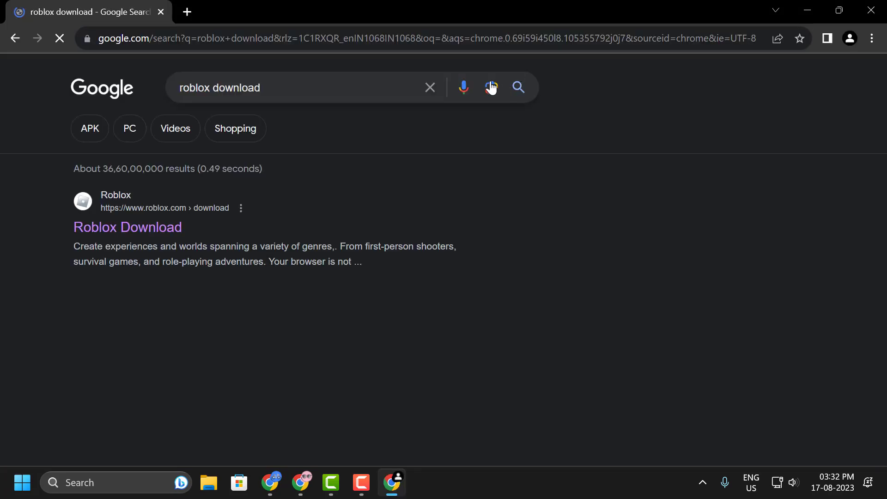
left_click(128, 227)
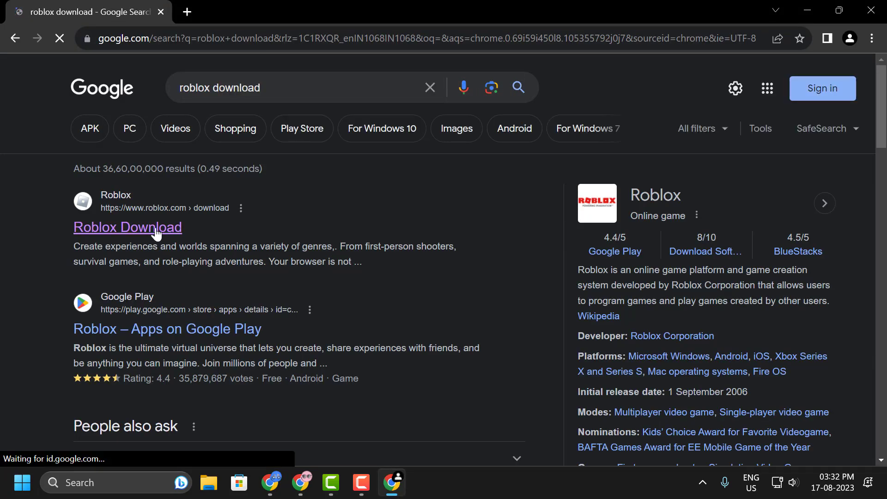
left_click(128, 226)
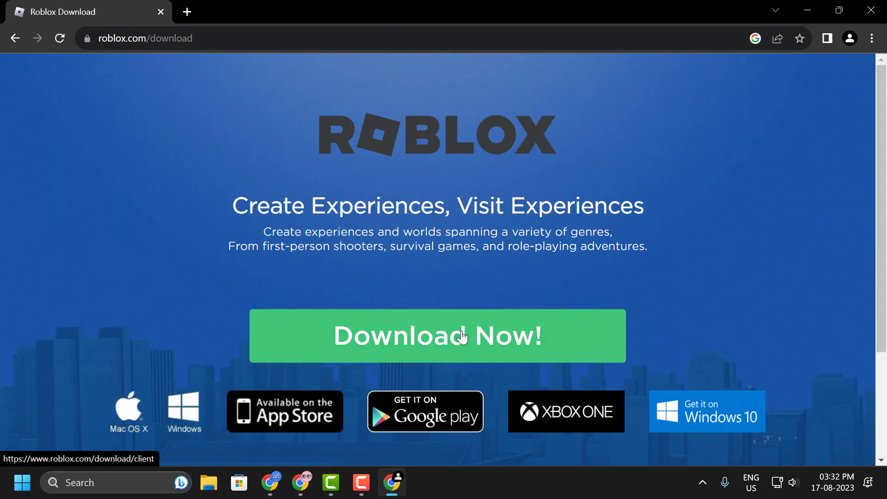
left_click(437, 336)
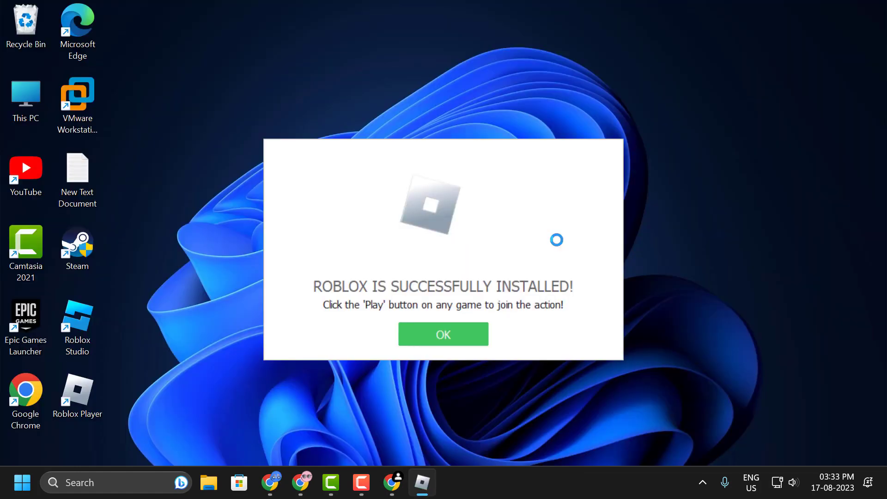
Tick Disable fullscreen optimizations and Run as administrator in Roblox Player's Compatibility properties
left_click(443, 334)
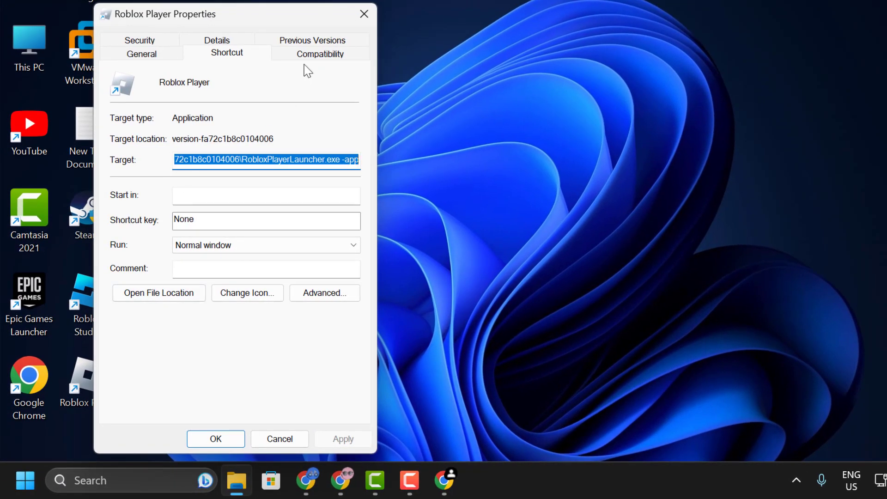
left_click(320, 53)
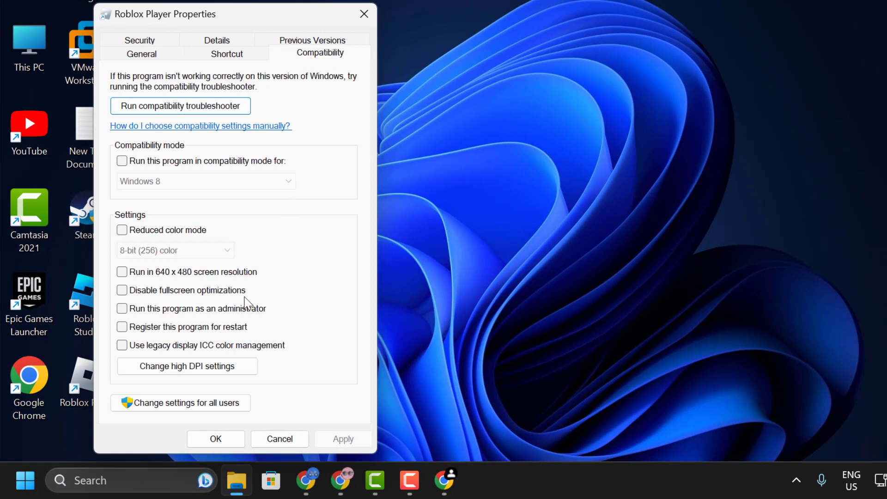
left_click(122, 289)
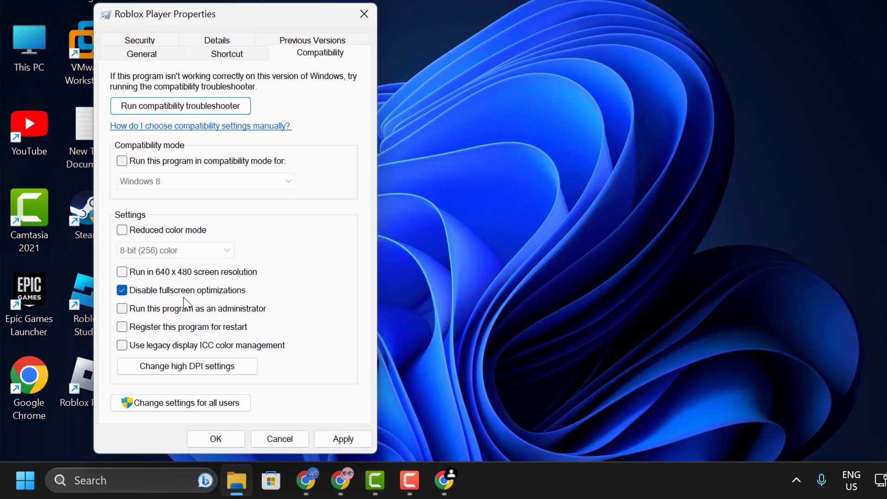
left_click(122, 308)
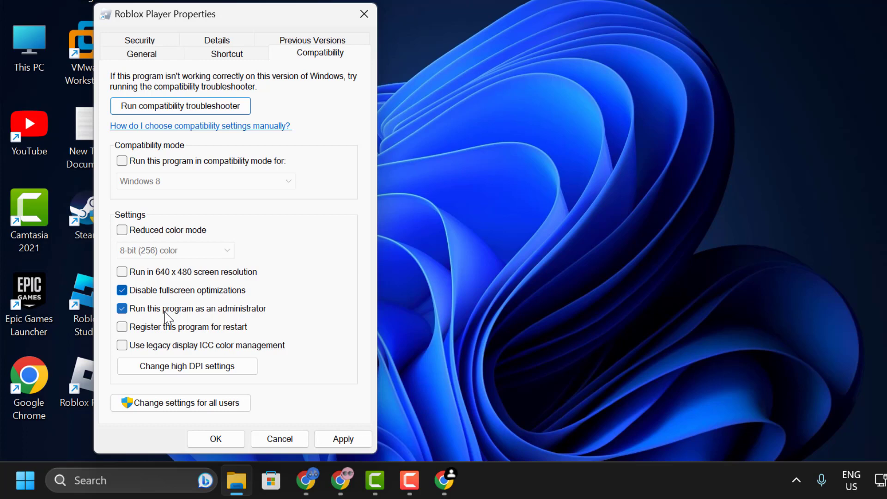
mouse_move(237, 297)
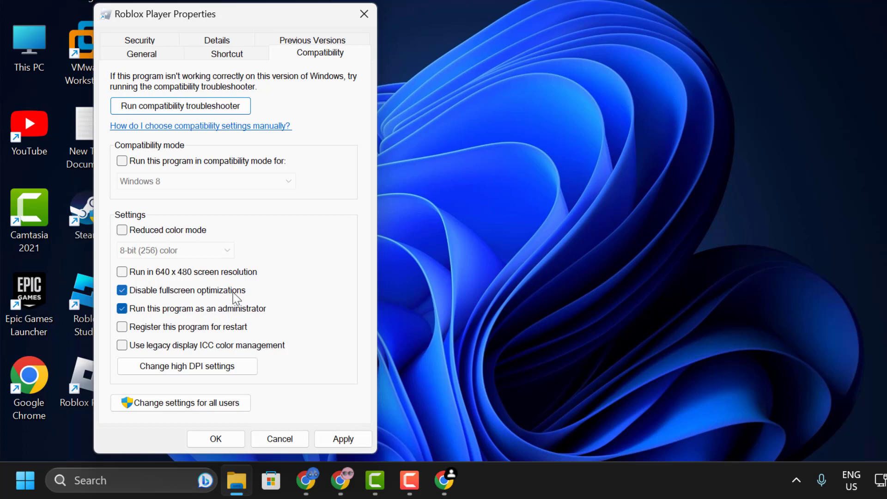
left_click(342, 438)
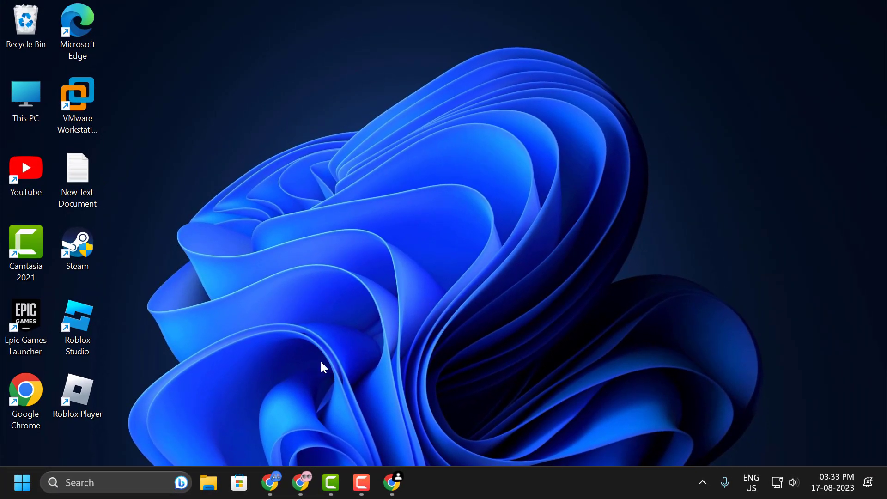
left_click(21, 482)
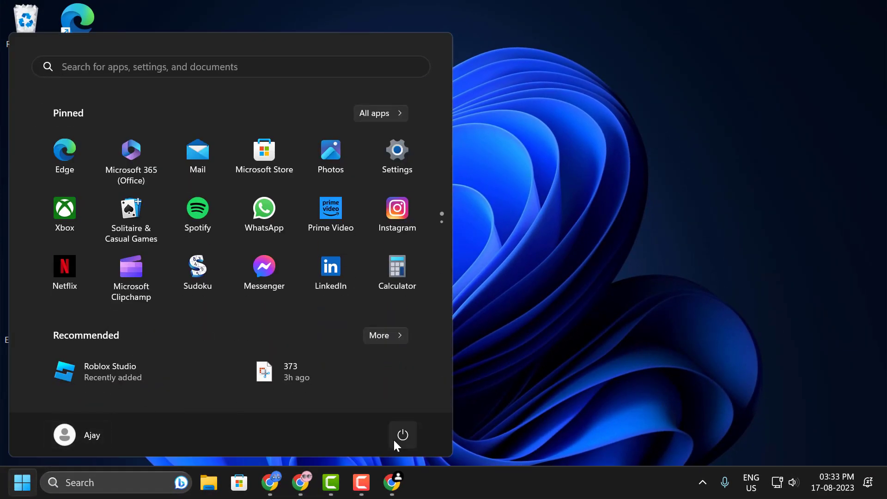
left_click(403, 435)
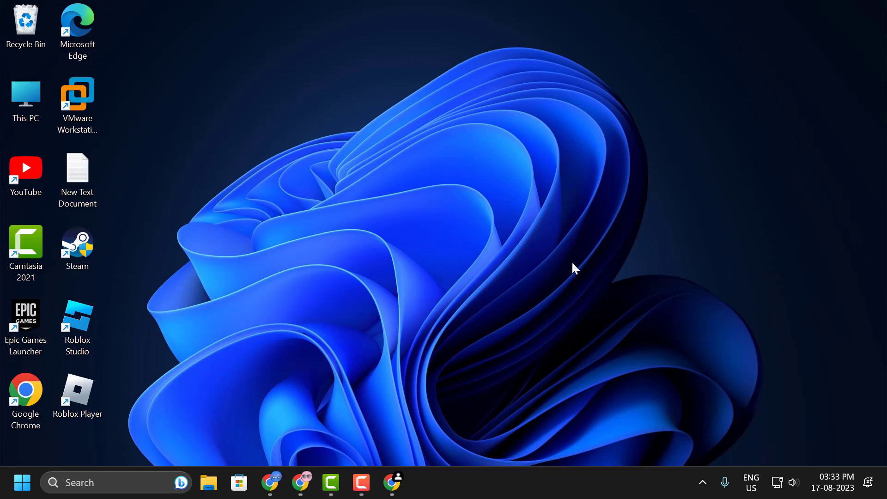
mouse_move(542, 260)
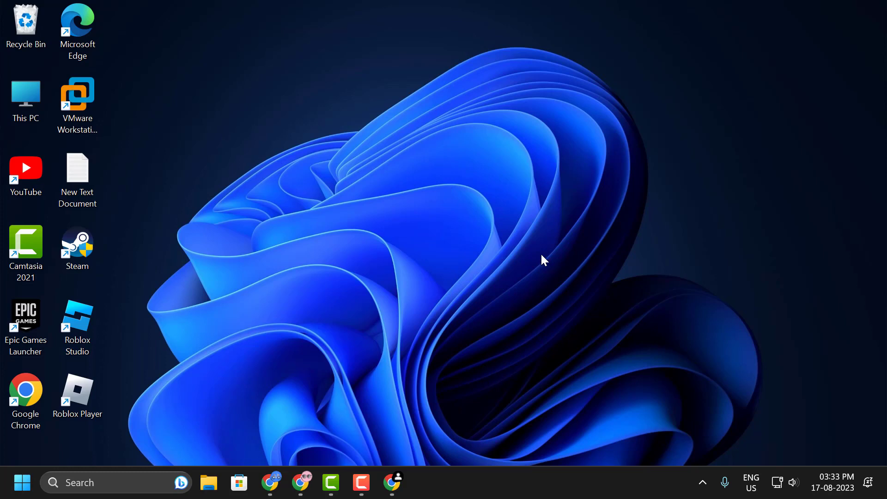